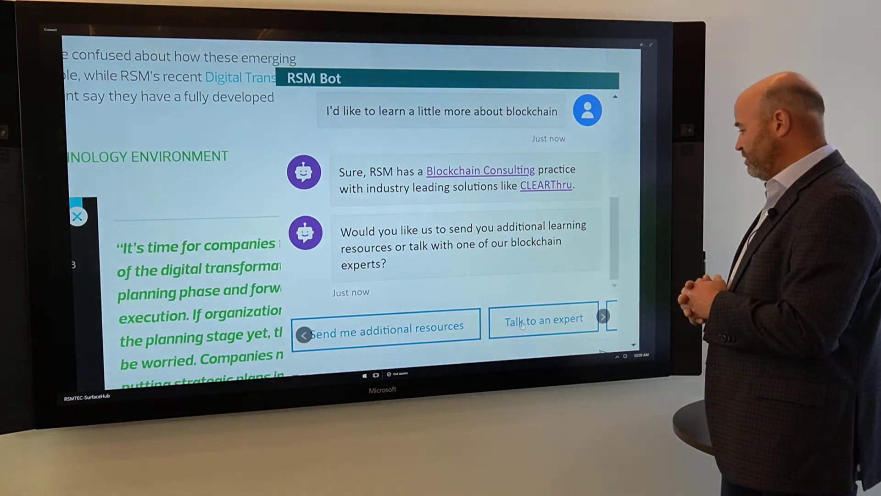
# Step: Ask RSM Bot to talk to a blockchain expert, available in an hour
pyautogui.click(542, 319)
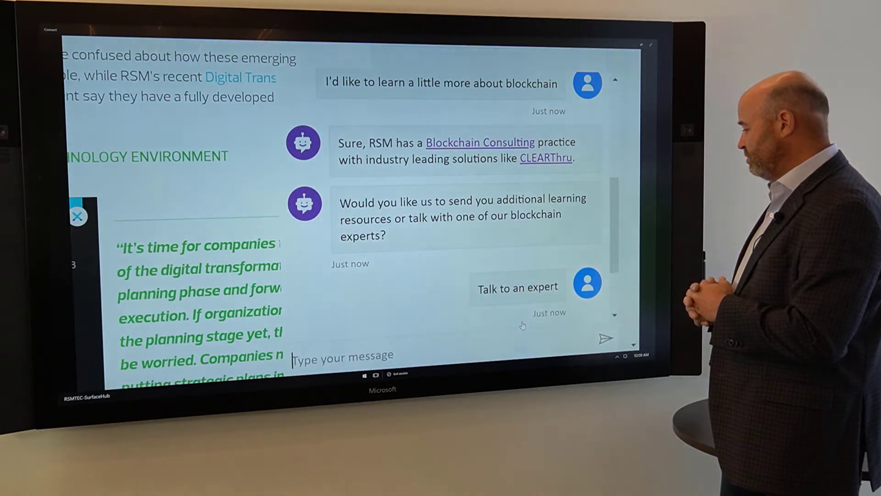
pyautogui.click(518, 288)
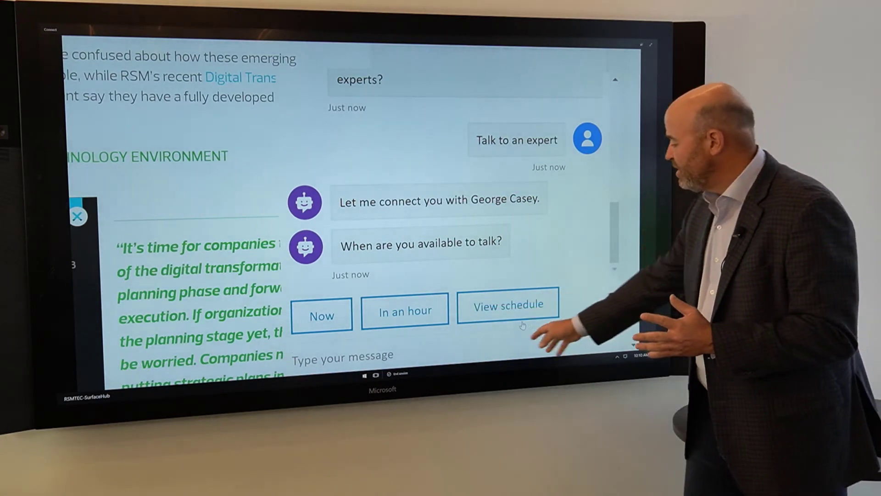
pyautogui.click(404, 308)
pyautogui.write('g')
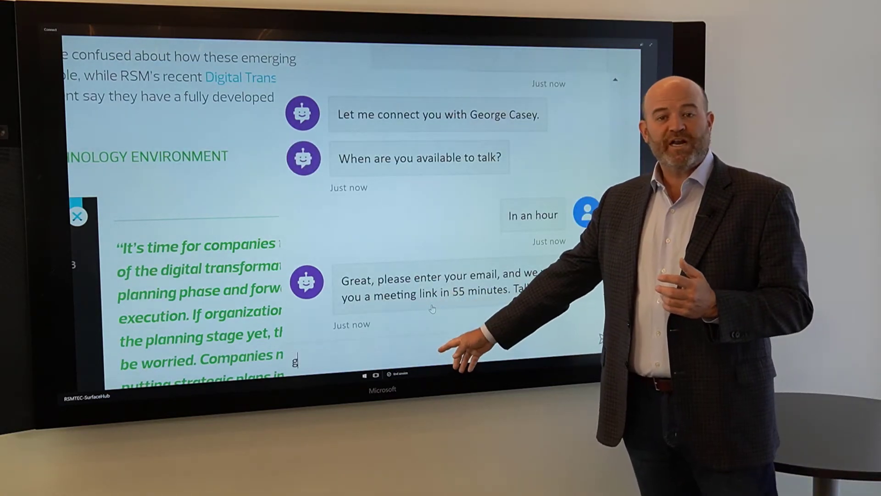
# Step: Submit the email 'eorge', confirm the answer helped, and rate the chat Excellent
pyautogui.write('eorge')
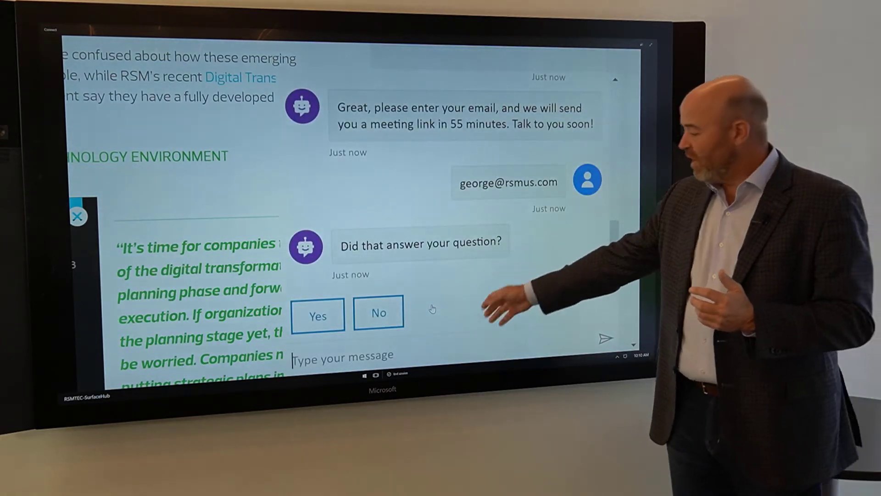
pyautogui.click(317, 314)
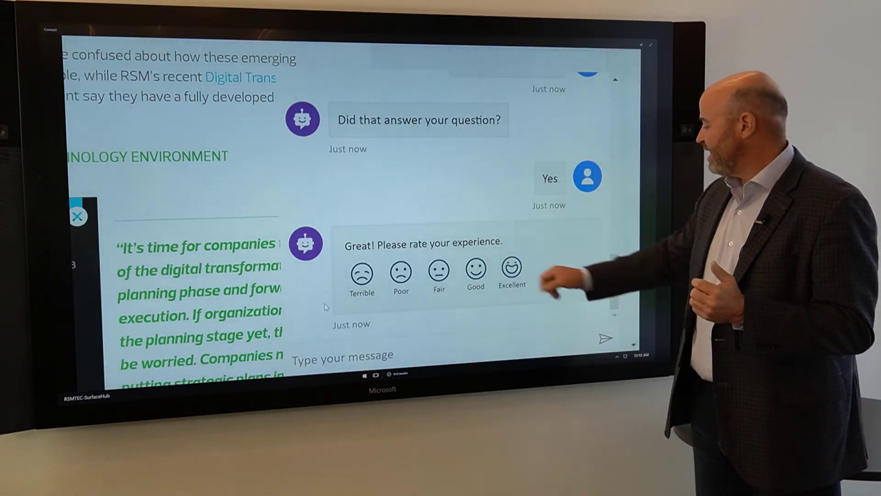
pyautogui.click(511, 269)
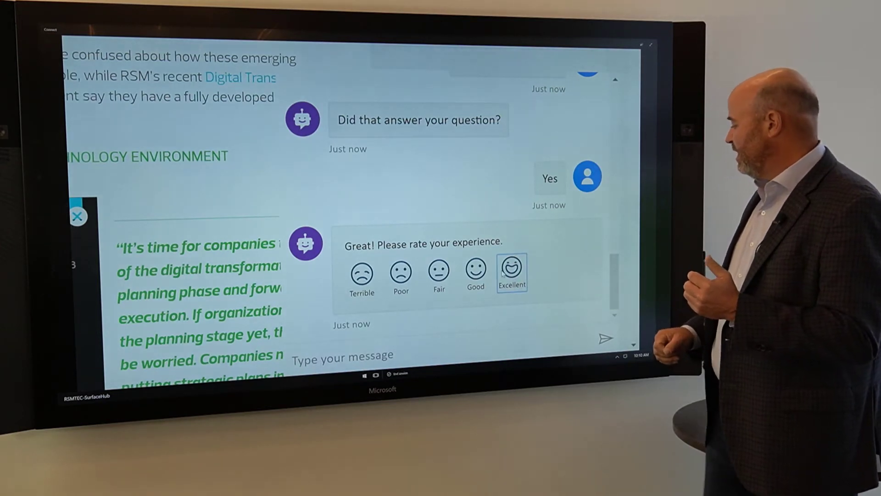
pyautogui.click(510, 269)
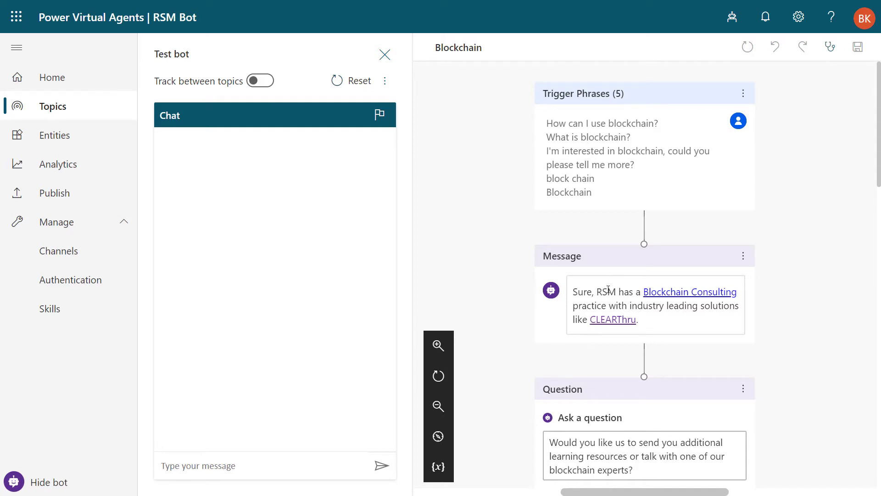
pyautogui.moveTo(665, 286)
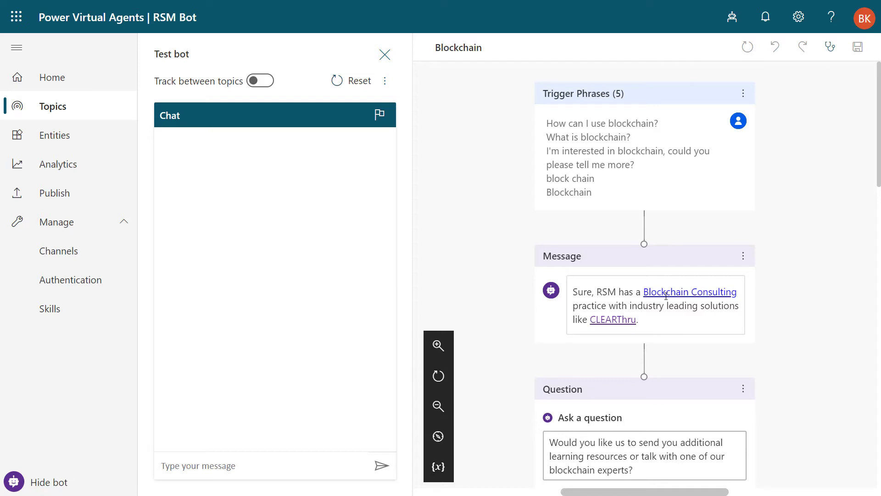
# Step: Scroll the Blockchain canvas to the Var1 branches: expert escalates, 'No thank you' closes
pyautogui.scroll(-3)
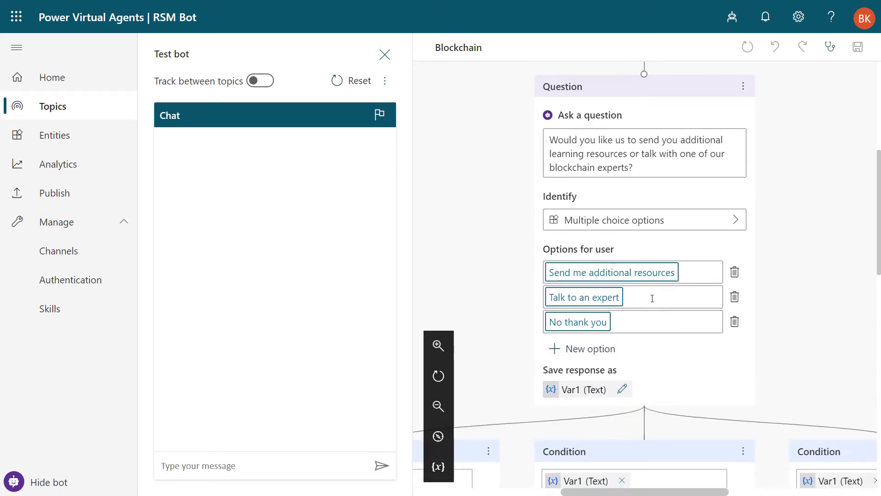
pyautogui.scroll(-3)
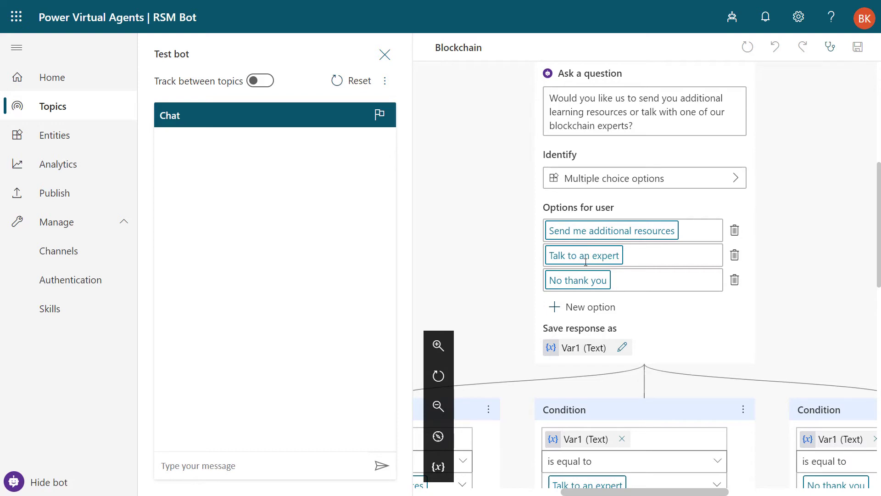
pyautogui.scroll(-3)
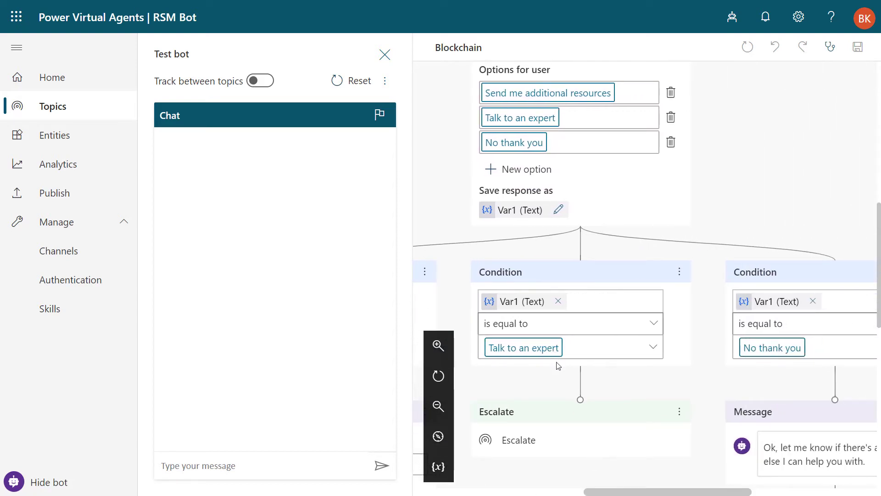
pyautogui.moveTo(530, 411)
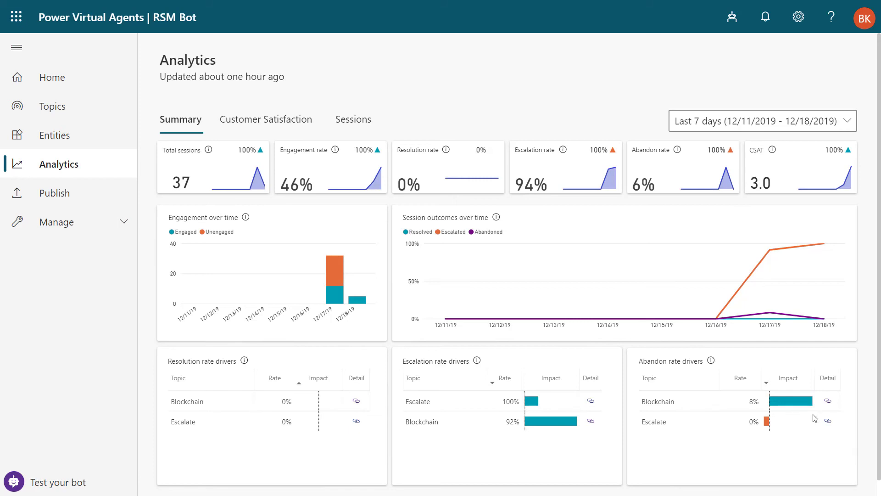
# Step: View Customer Satisfaction analytics showing Blockchain's 3.0 average CSAT
pyautogui.click(266, 118)
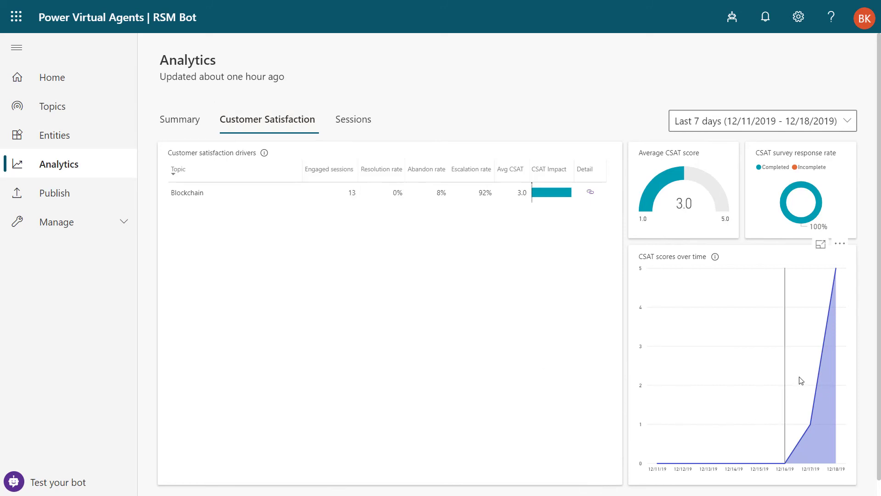
pyautogui.moveTo(838, 271)
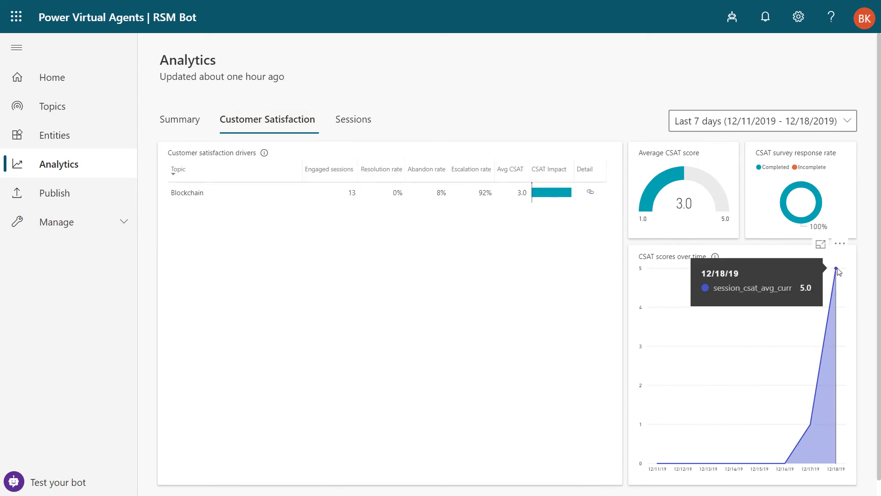